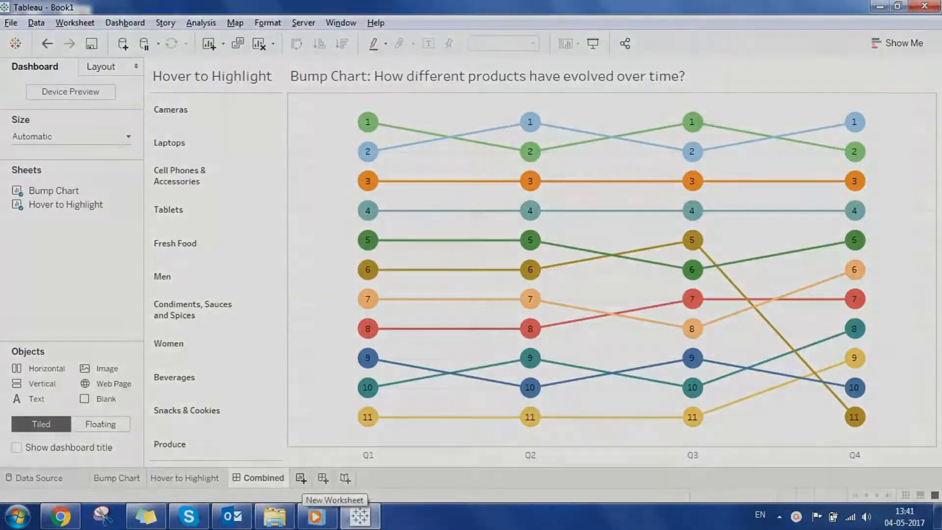
# On a new worksheet, place Day on Columns by Quarter with Category Name colouring Line marks
pyautogui.click(300, 477)
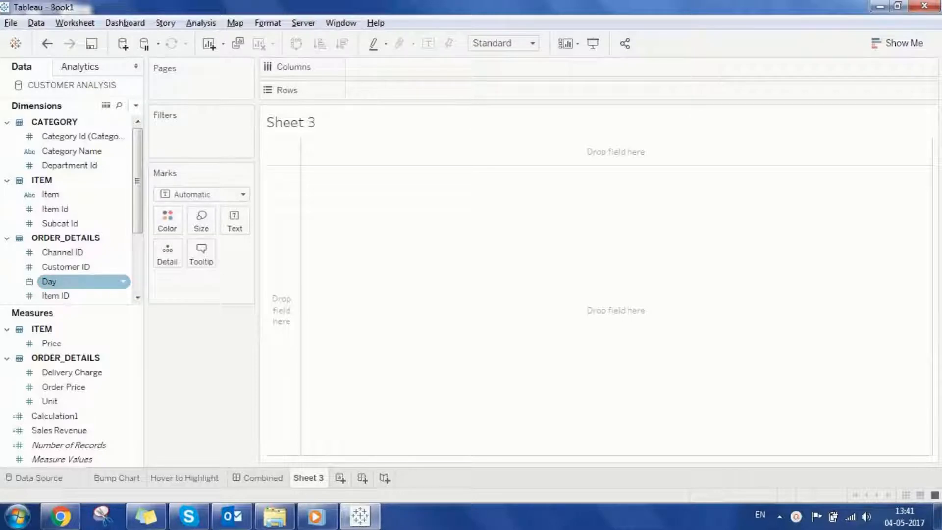
pyautogui.moveTo(49, 282); pyautogui.dragTo(411, 67)
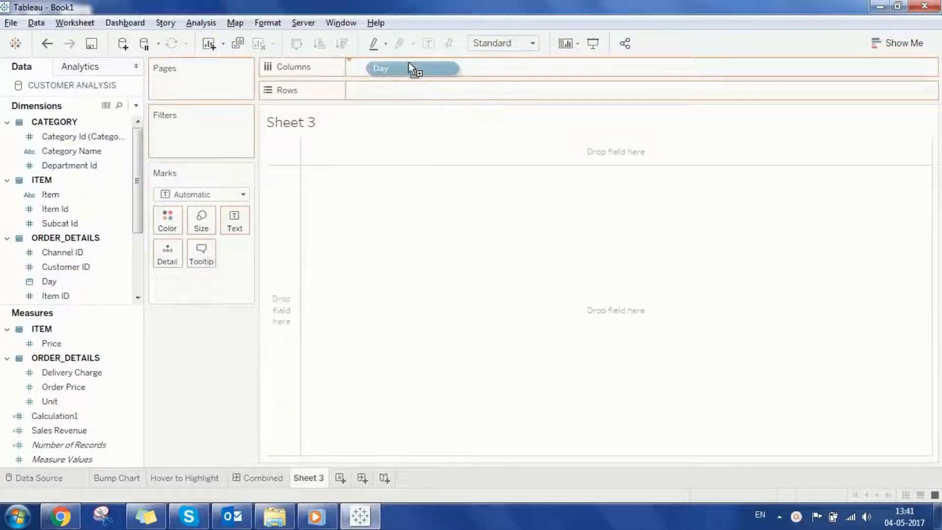
pyautogui.click(412, 66)
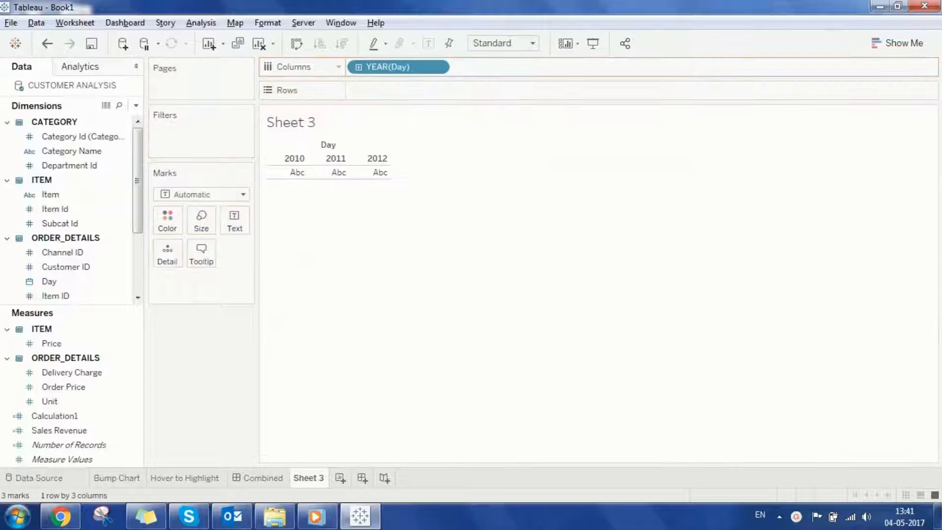
pyautogui.rightClick(398, 67)
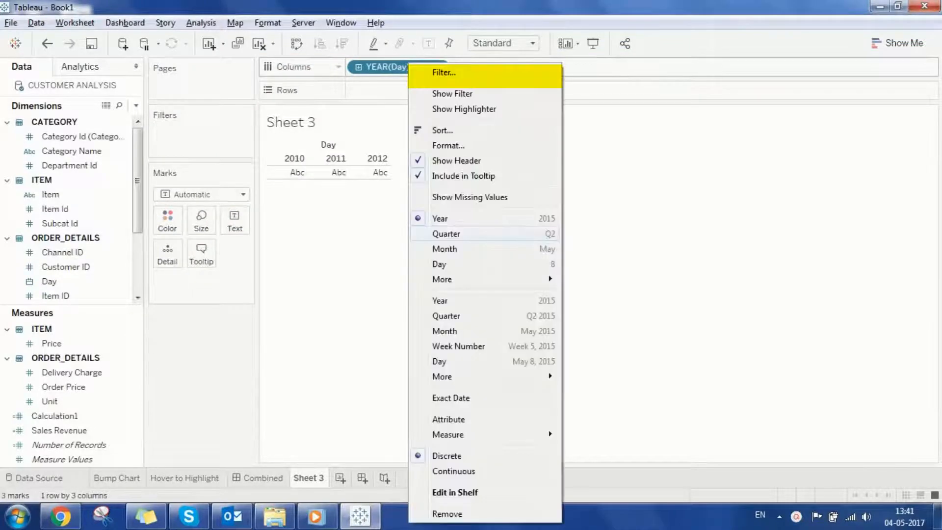
pyautogui.moveTo(447, 315)
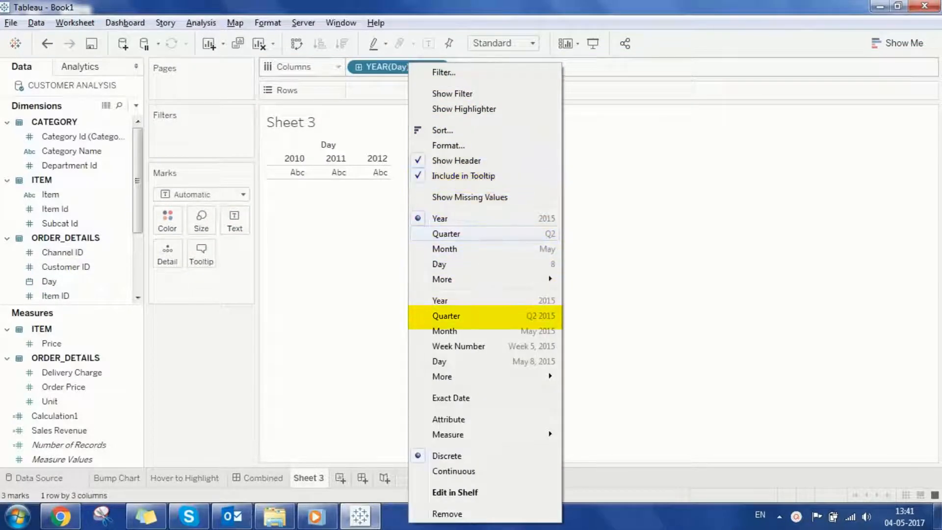
pyautogui.click(445, 315)
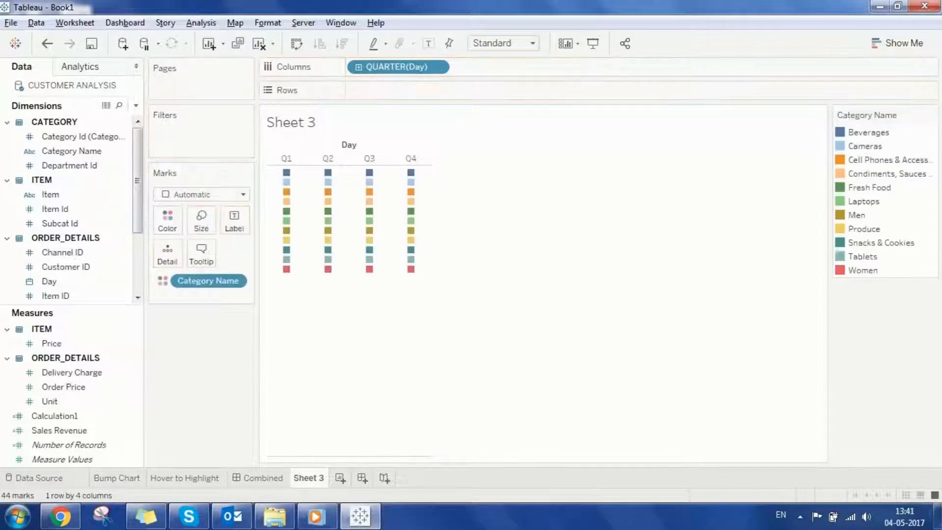
pyautogui.click(202, 194)
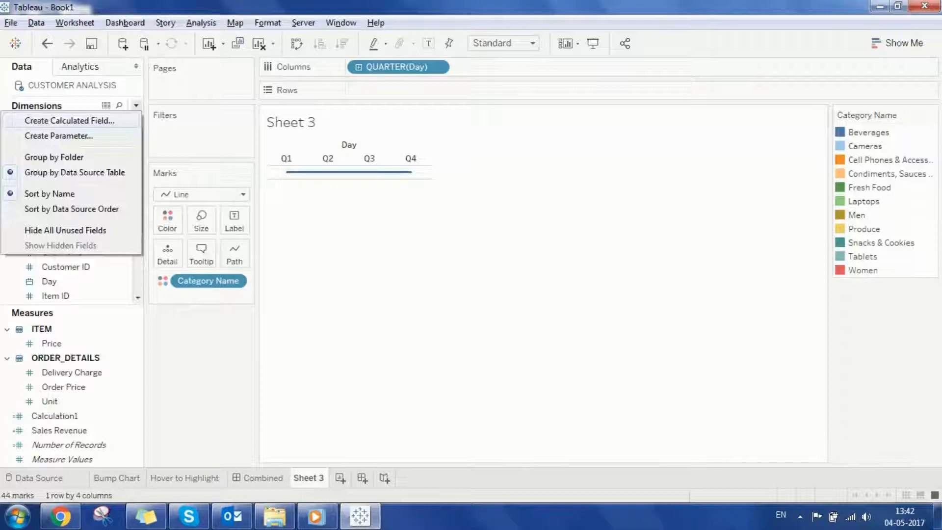
# Create calculated field Rank = RANK(SUM([Sales Revenue])) and place it on Rows
pyautogui.click(69, 119)
pyautogui.write('Ra')
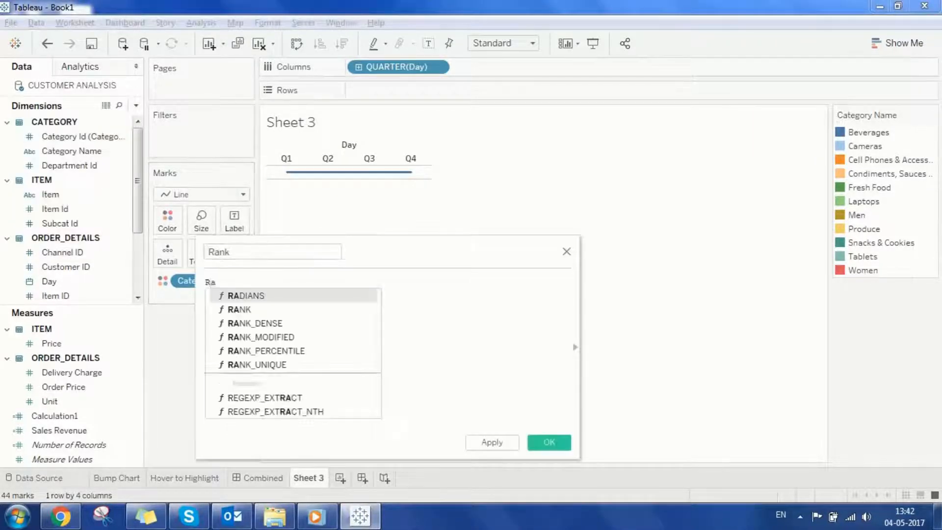
pyautogui.click(239, 309)
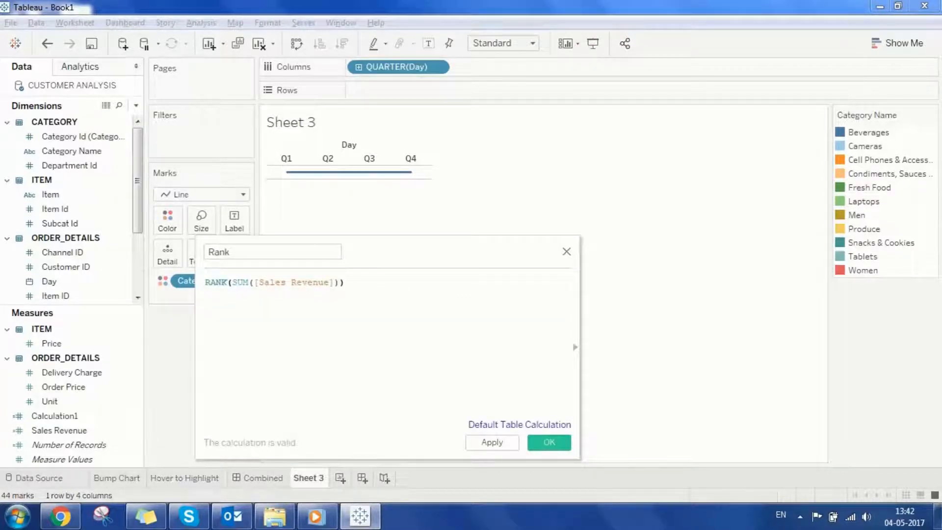
pyautogui.click(548, 443)
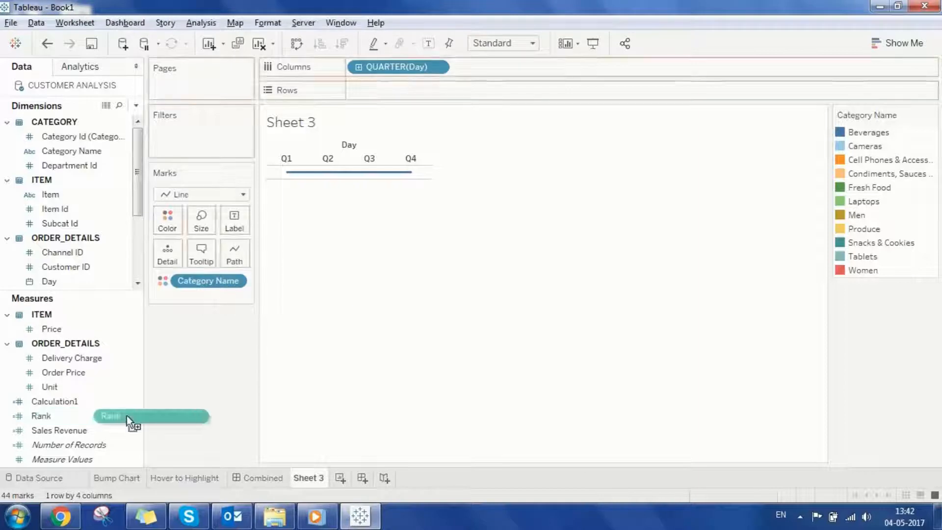
pyautogui.moveTo(126, 416); pyautogui.dragTo(405, 91)
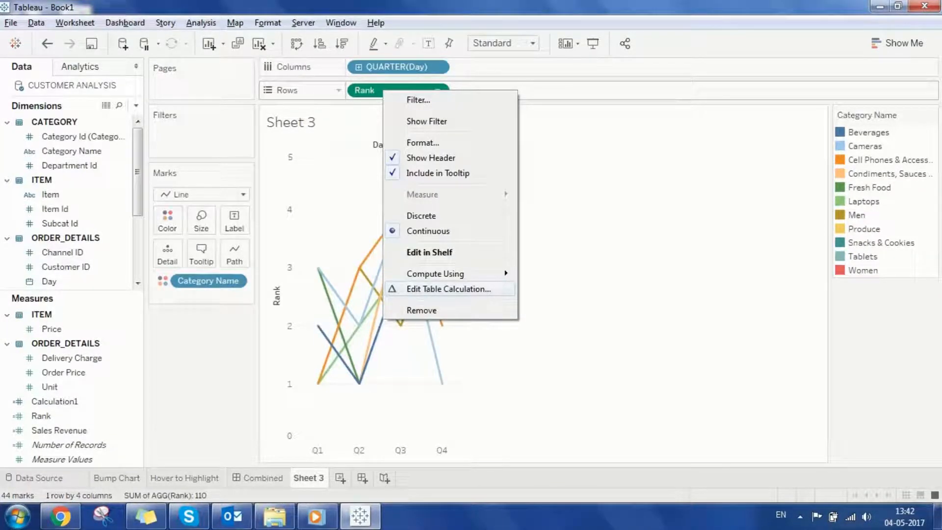
# Compute Rank using Category Name, restarting every Quarter of Day
pyautogui.click(447, 289)
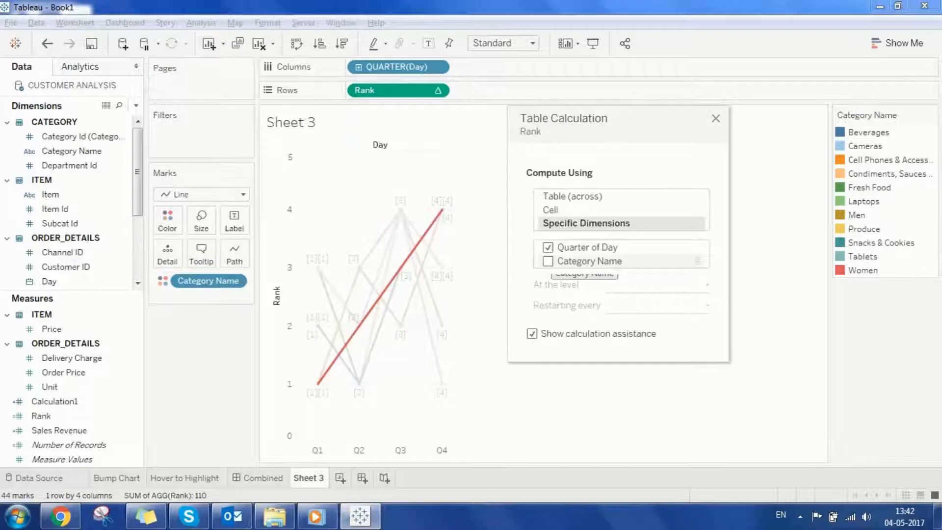
pyautogui.click(548, 261)
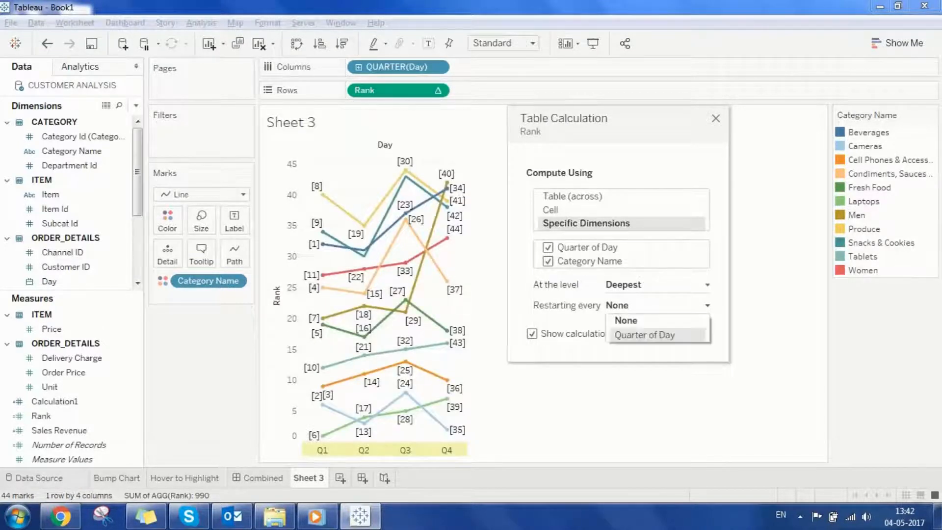
pyautogui.click(645, 335)
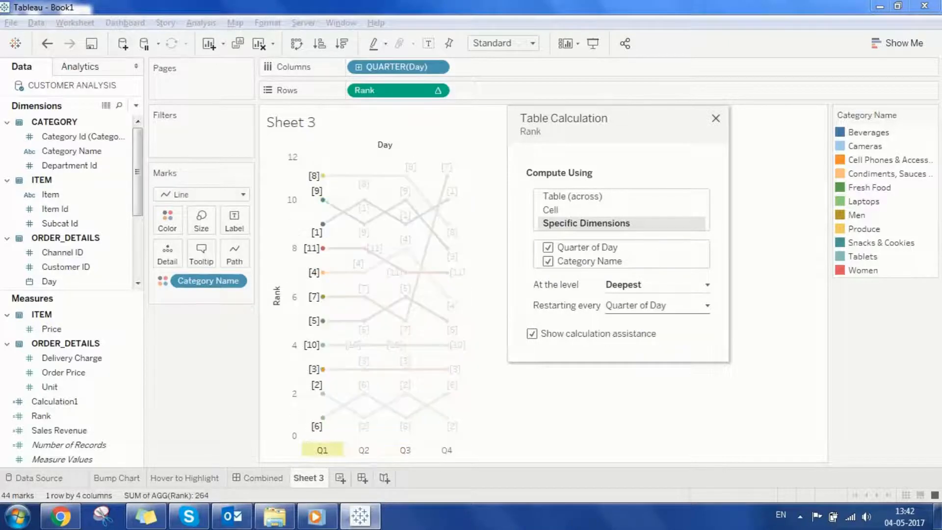
pyautogui.click(716, 119)
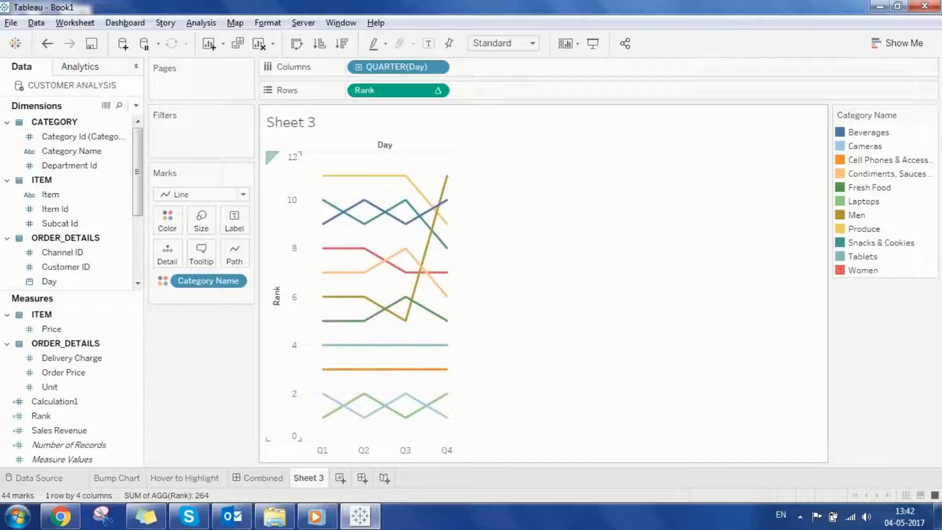
# Set the Rank axis scale to Reversed so rank 1 sits at the top
pyautogui.rightClick(276, 294)
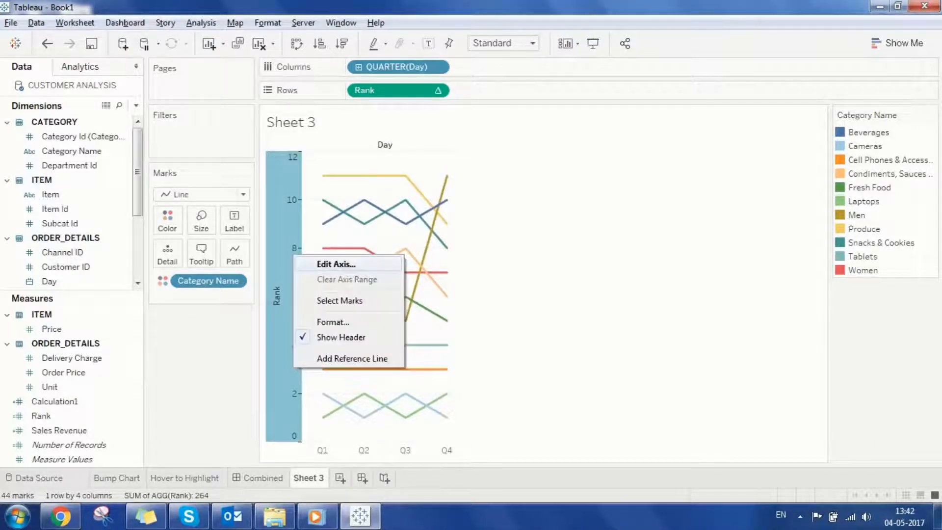
pyautogui.click(336, 264)
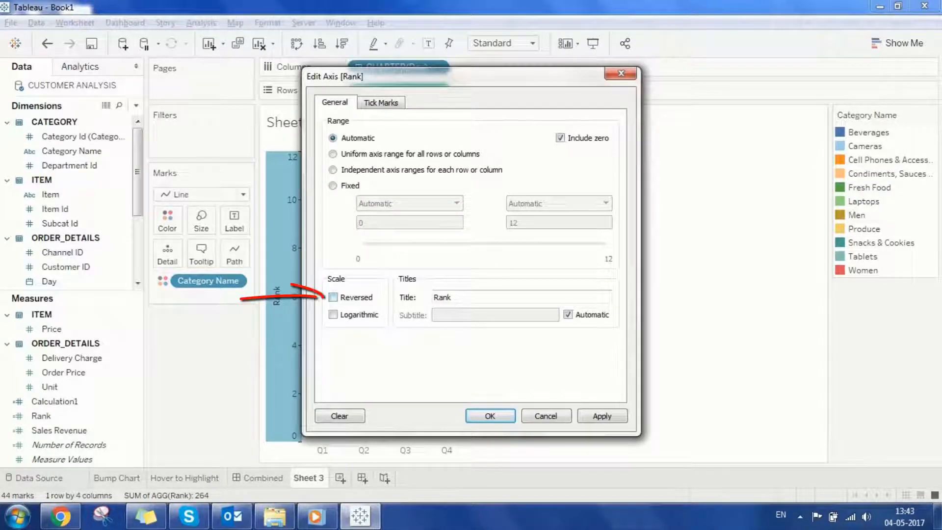
pyautogui.click(333, 296)
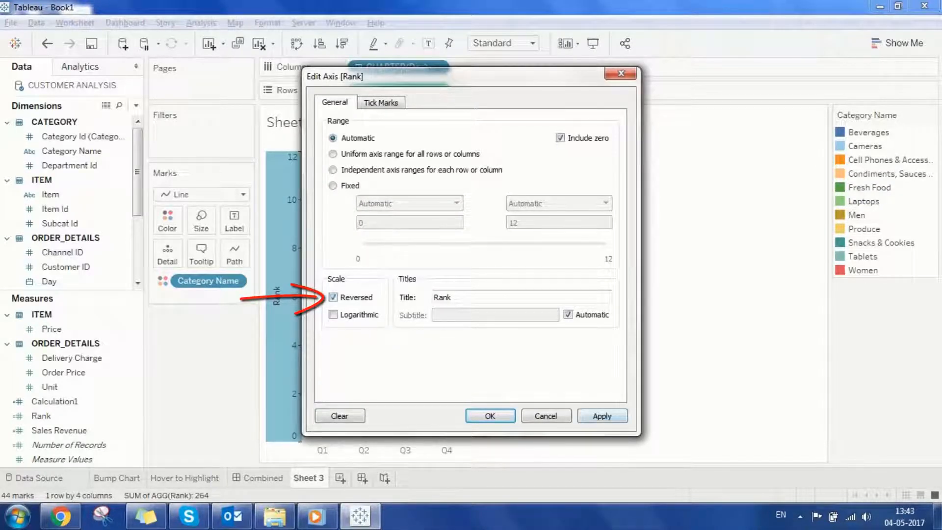
pyautogui.click(489, 416)
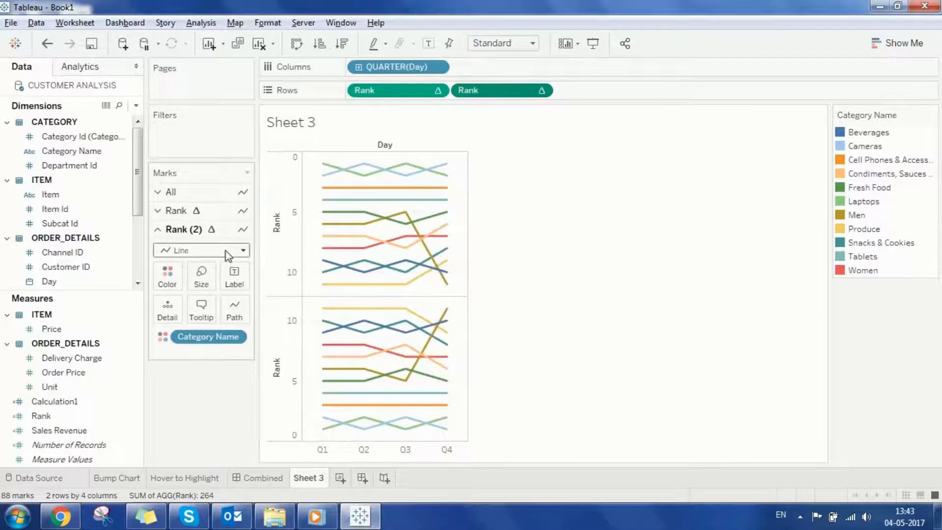
# Show the second Rank marks as Circles with mark labels aligned Middle Center
pyautogui.click(201, 250)
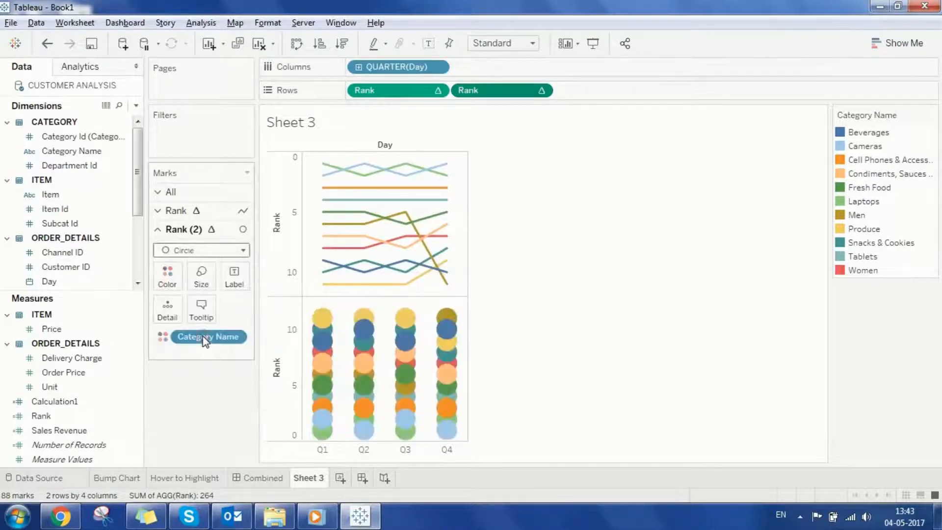
pyautogui.click(235, 275)
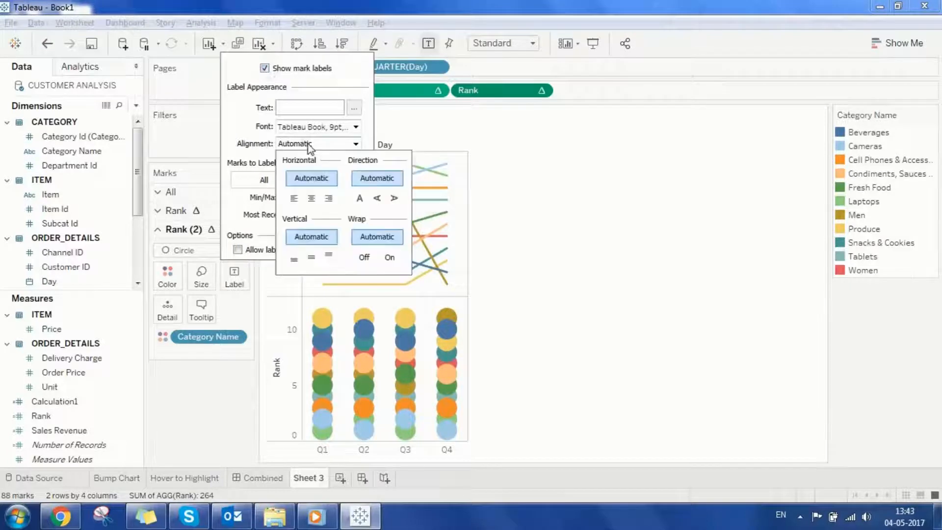
pyautogui.click(311, 198)
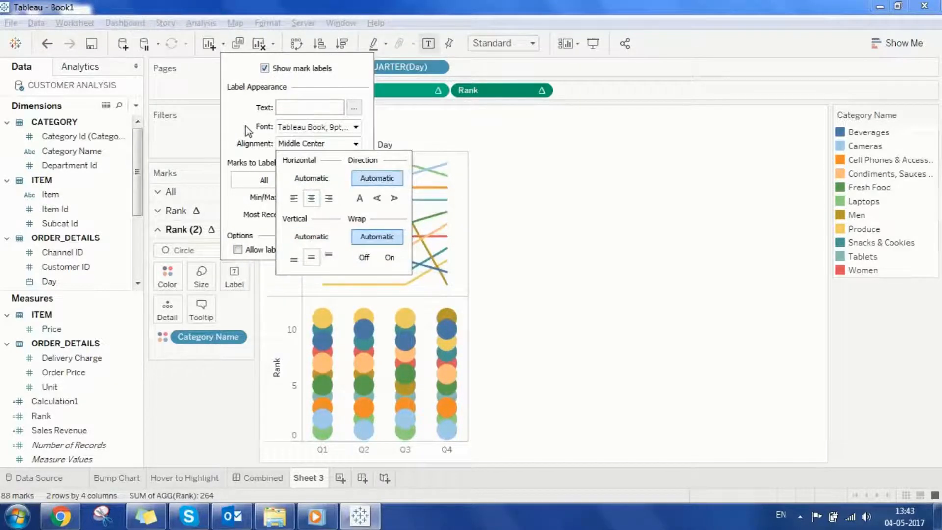
pyautogui.click(220, 419)
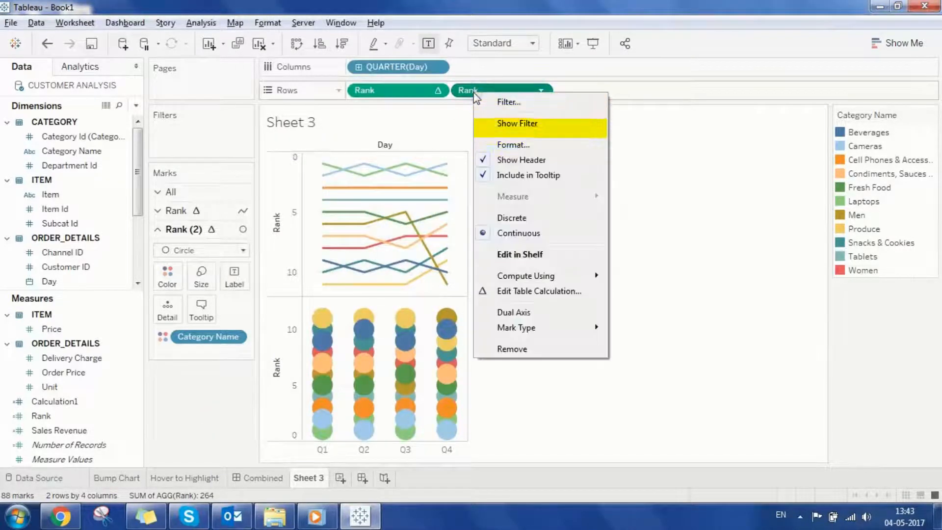
# Make the second Rank a Dual Axis, fit Entire View, synchronise and hide the rank axes
pyautogui.click(534, 318)
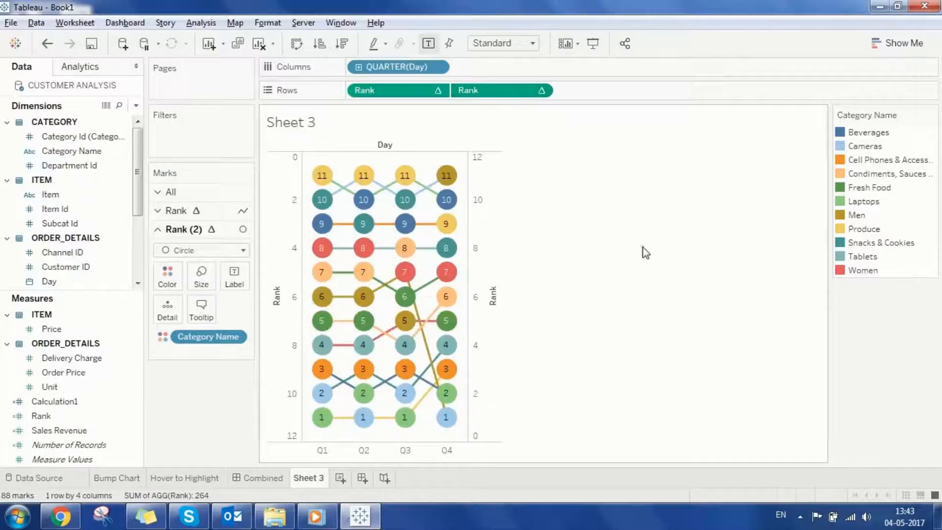
pyautogui.click(531, 42)
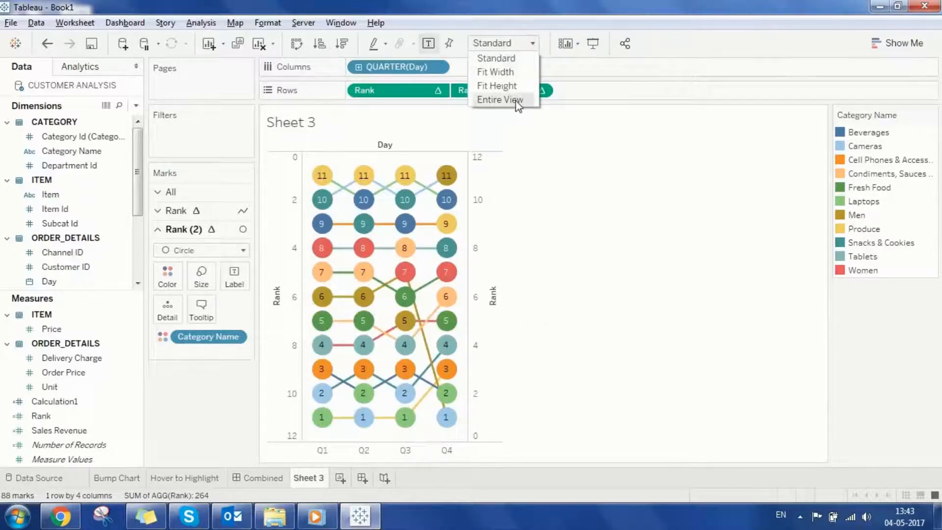
pyautogui.click(500, 99)
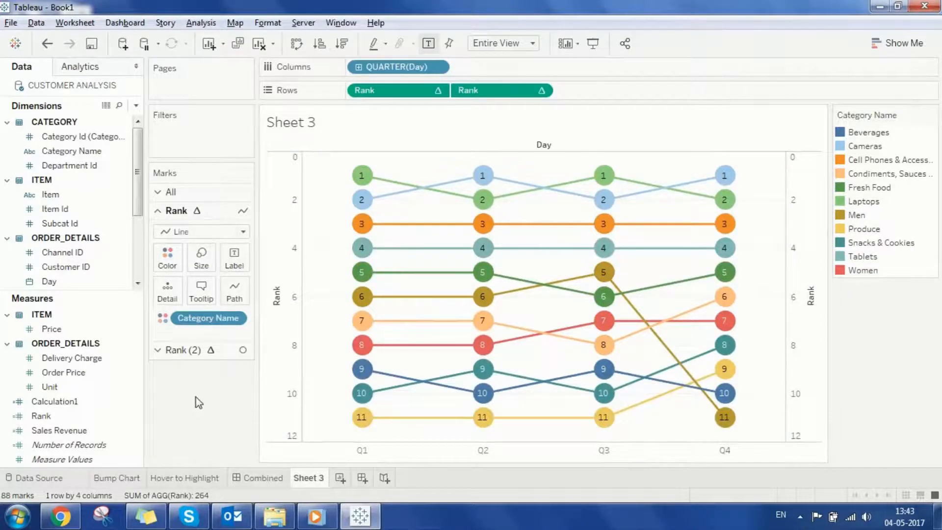
pyautogui.rightClick(279, 295)
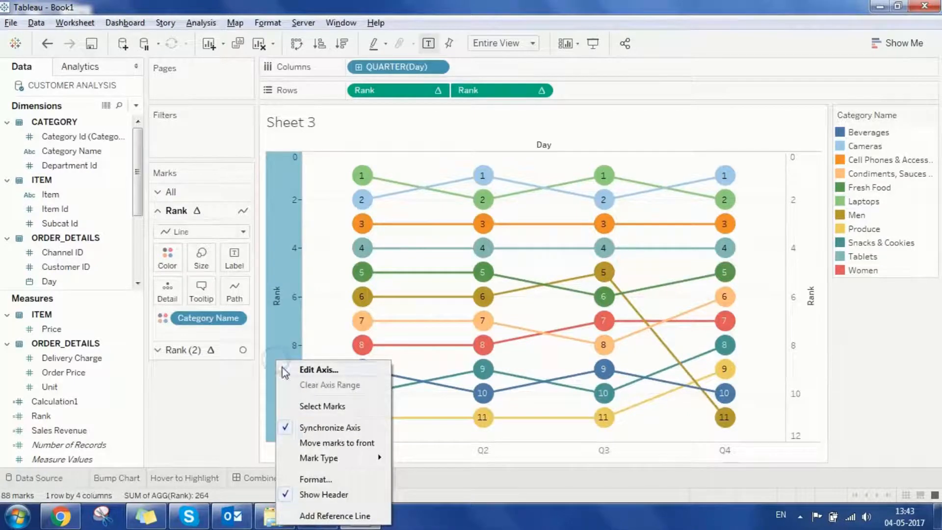
pyautogui.moveTo(325, 497)
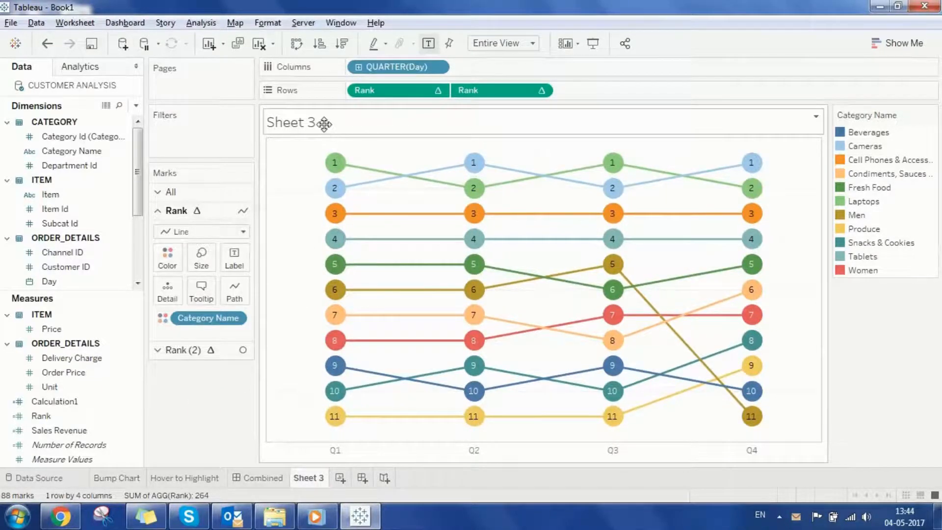
# Set the sheet title to "Bump Chart:How products have evolved over time?"
pyautogui.write('B')
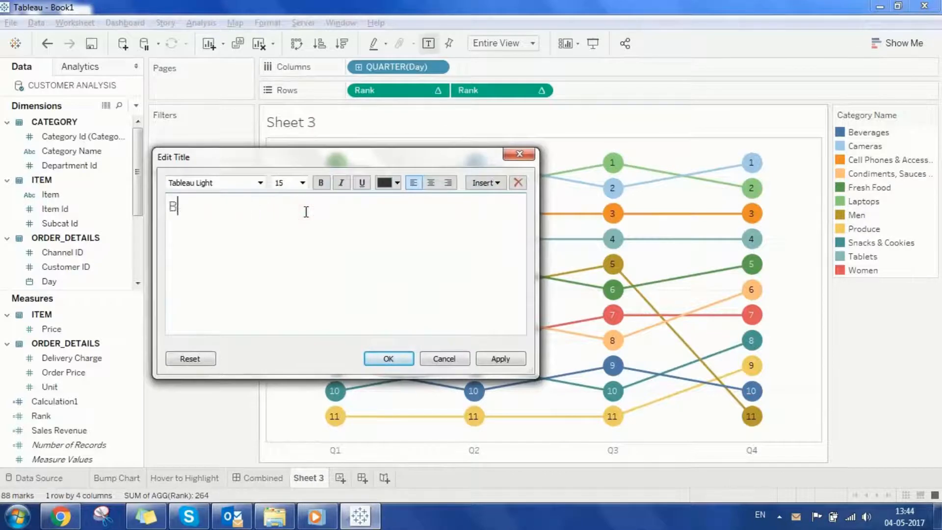
pyautogui.write('ump Chart:')
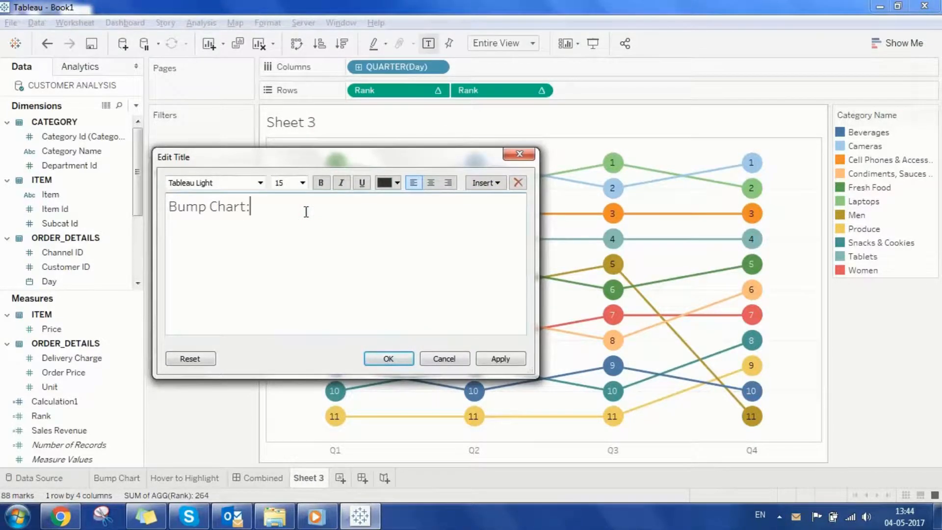
pyautogui.write('How products')
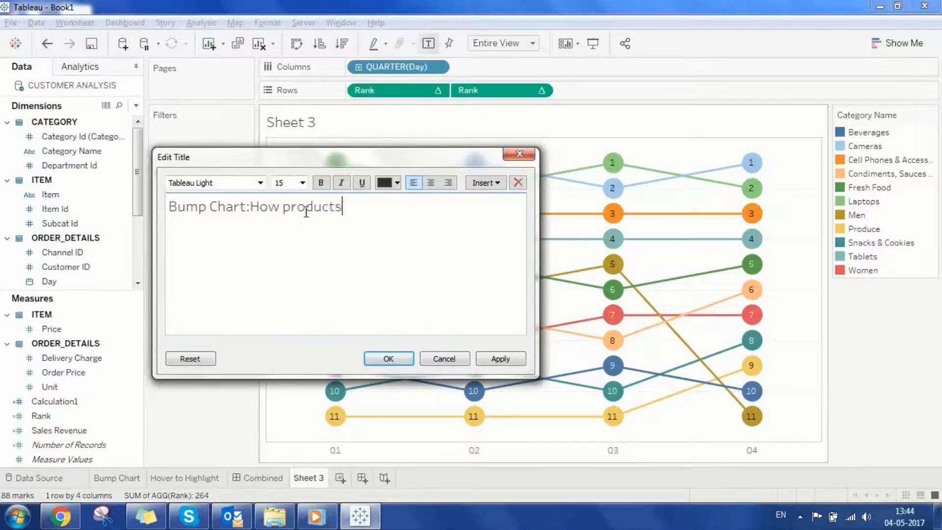
pyautogui.write('have evolved over time?')
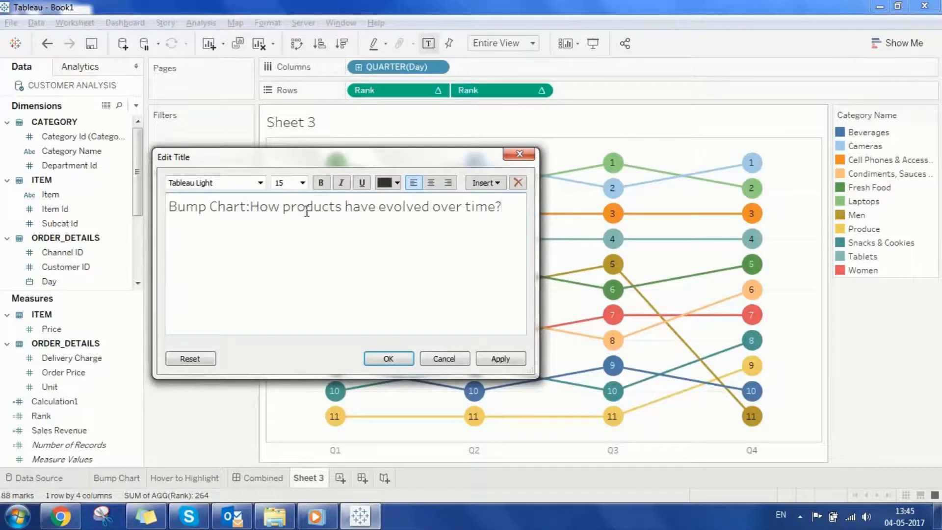
pyautogui.click(389, 359)
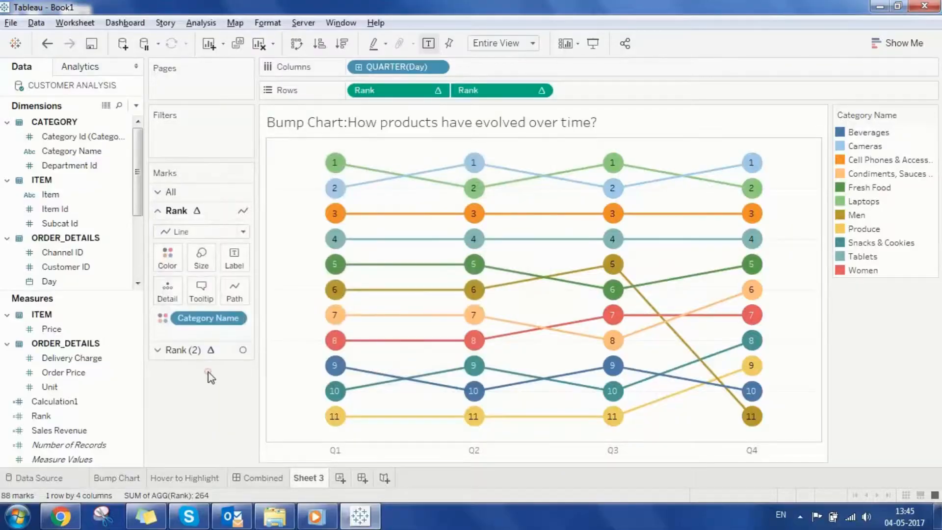